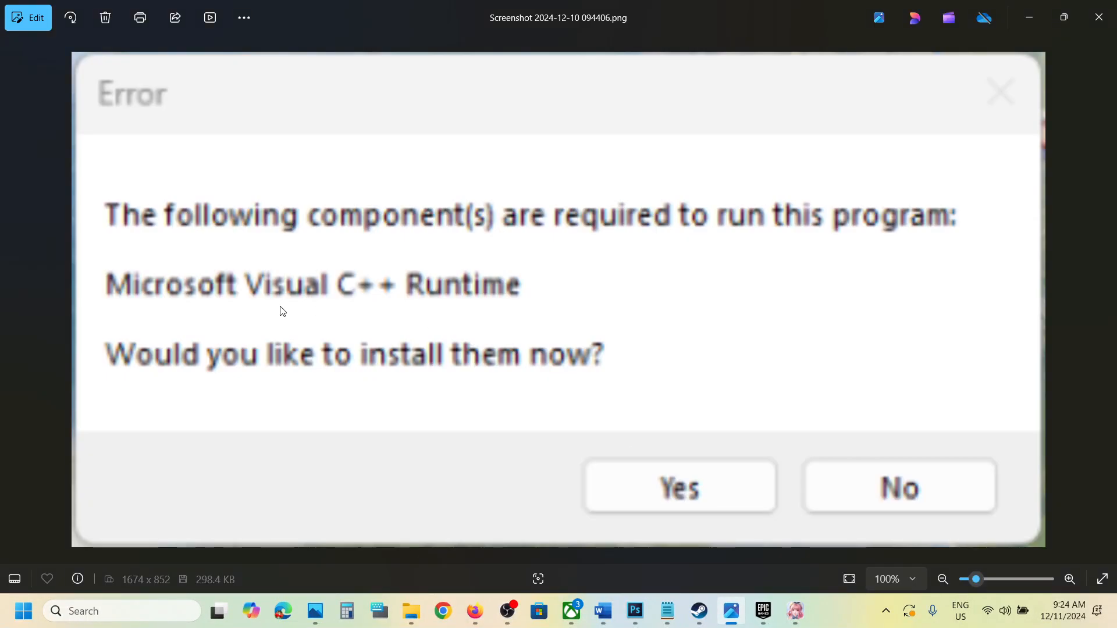
mouse_move(391, 308)
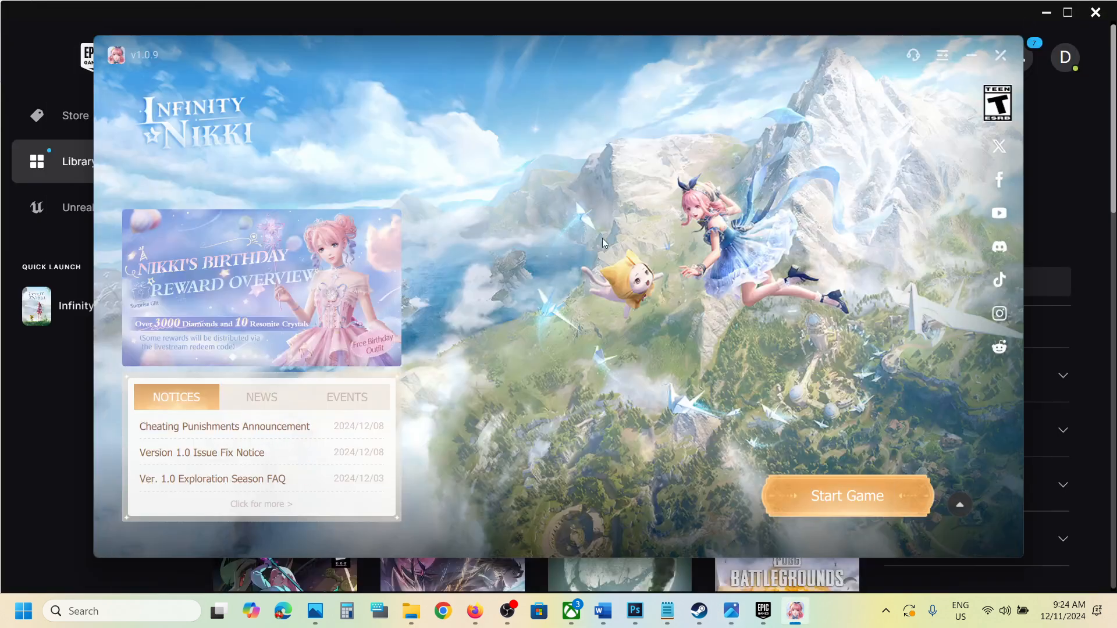
mouse_move(544, 412)
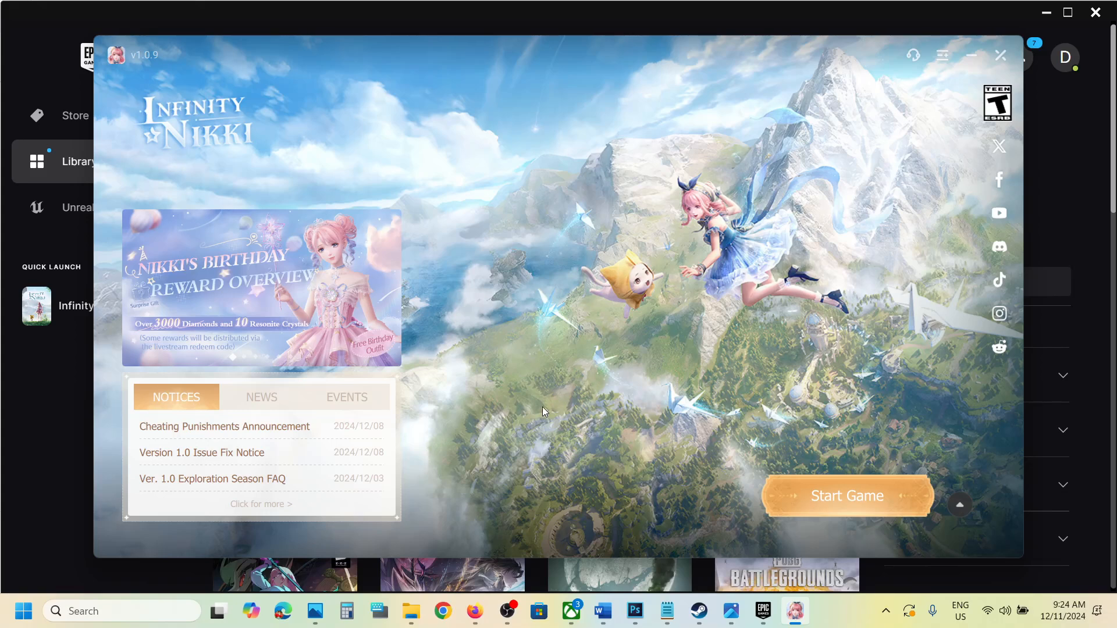
- Close the Infinity Nikki launcher completely via Close Launcher and OK
click(1001, 55)
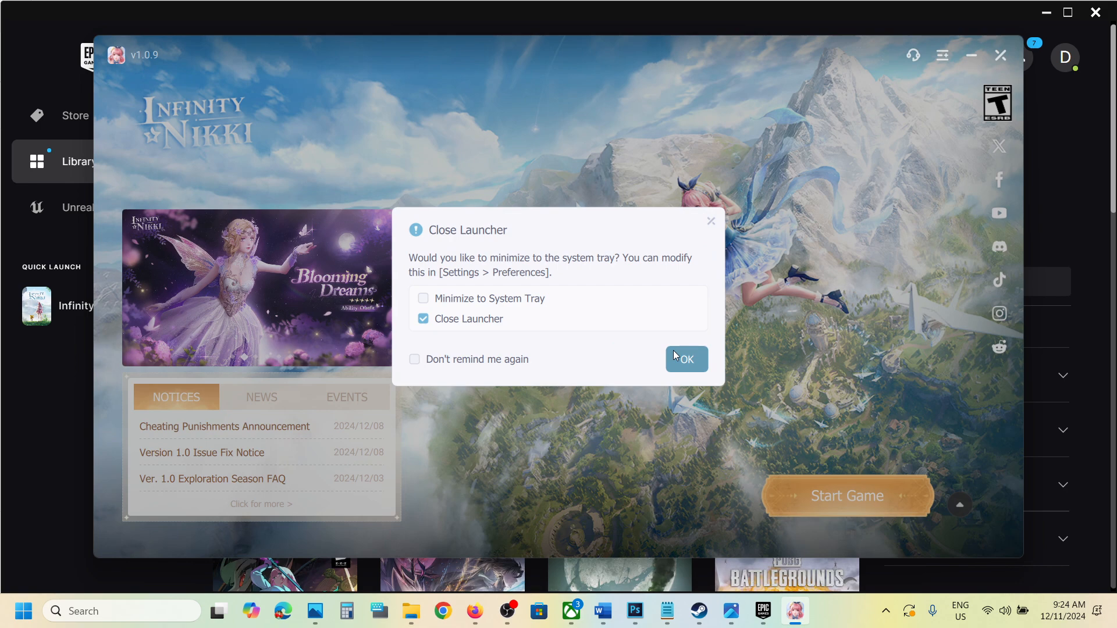
click(684, 359)
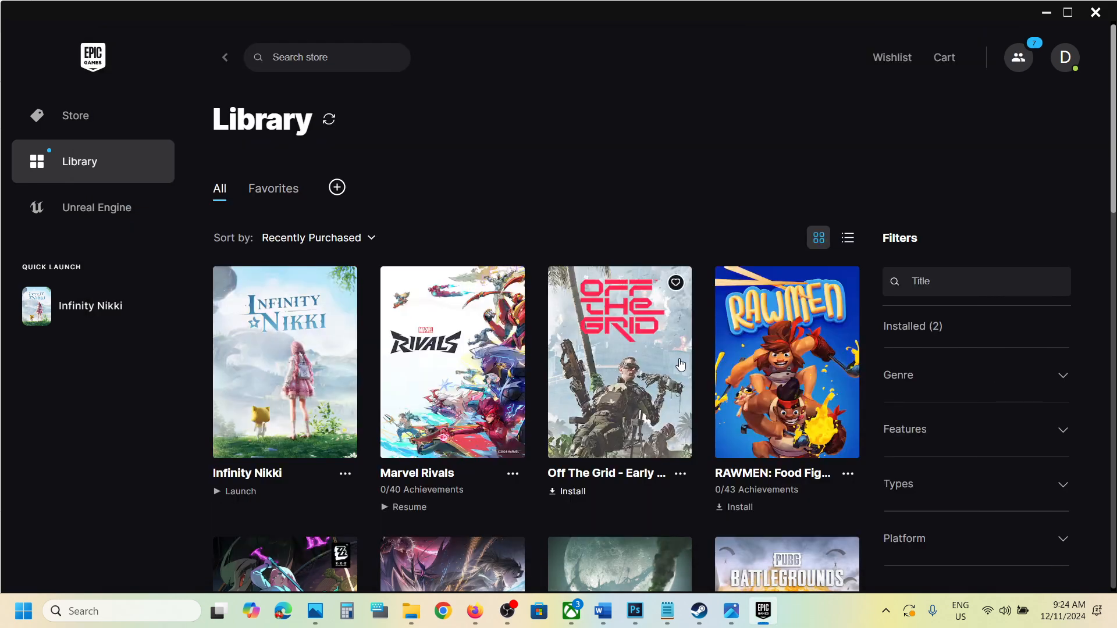
mouse_move(719, 500)
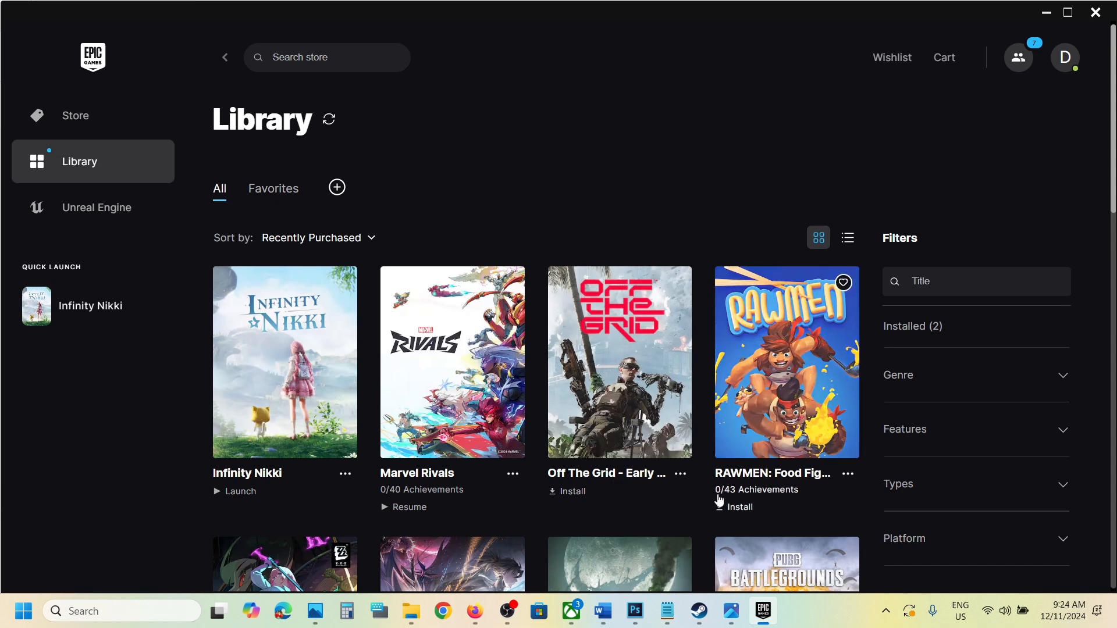
- Select the Visual C++ Redistributable download link in the Word note and follow it
click(600, 611)
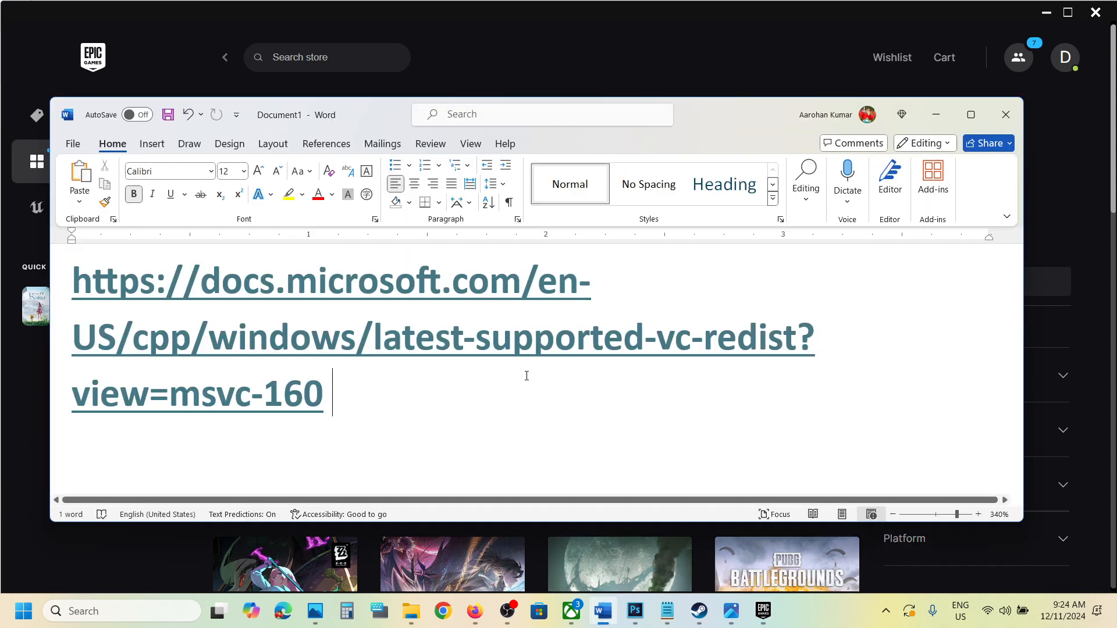
key(ctrl+a)
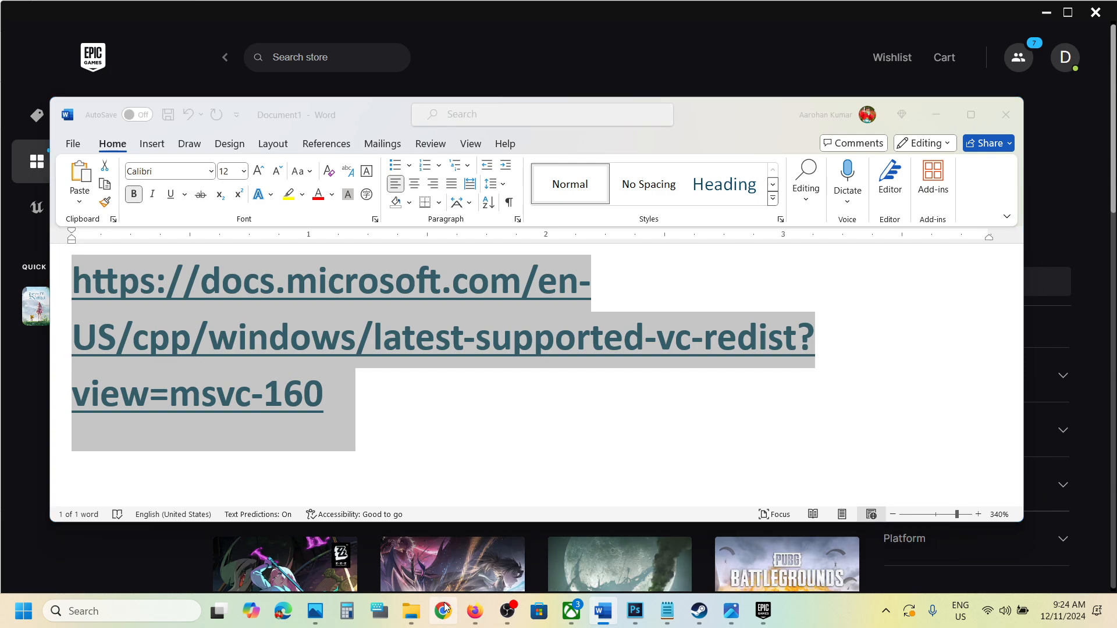
click(443, 611)
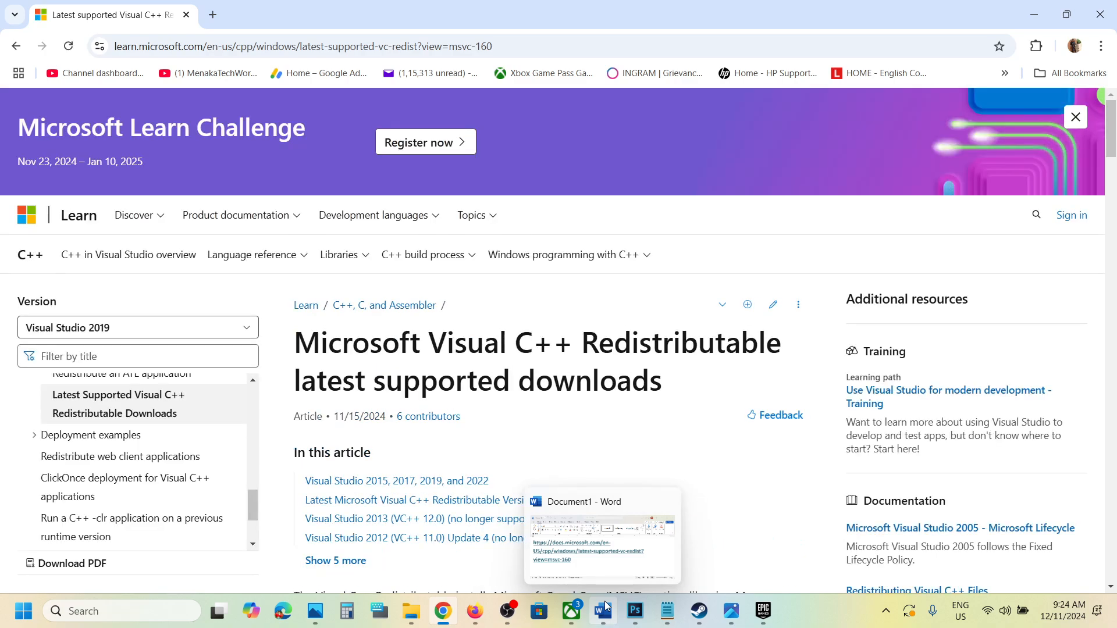
- Download vc_redist.x86.exe from the Latest Microsoft Visual C++ Redistributable table
scroll(down, 3)
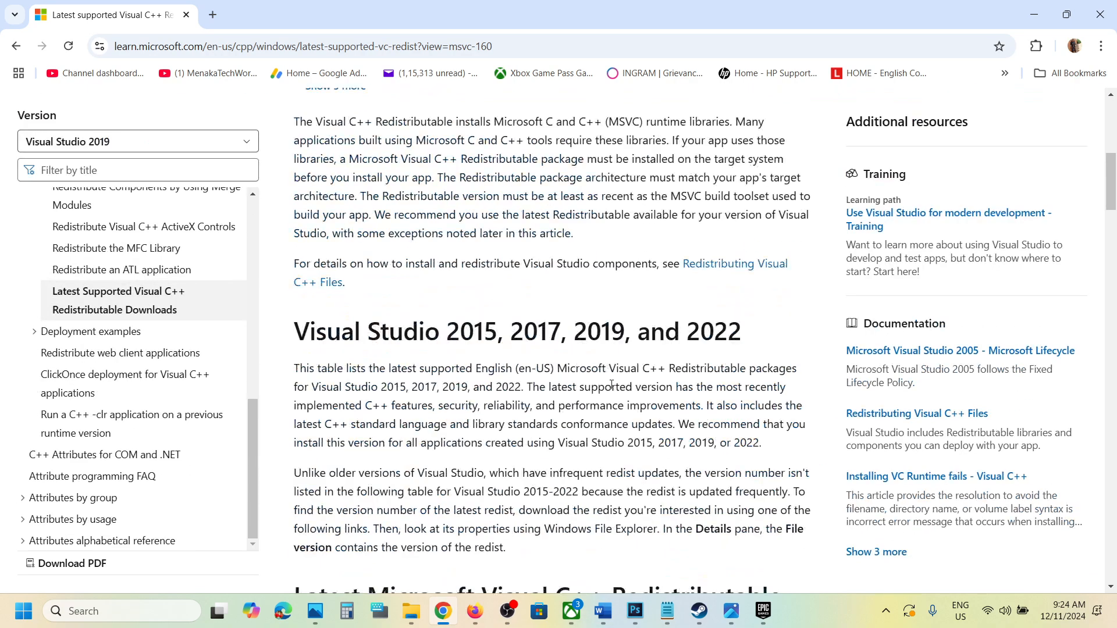
scroll(down, 3)
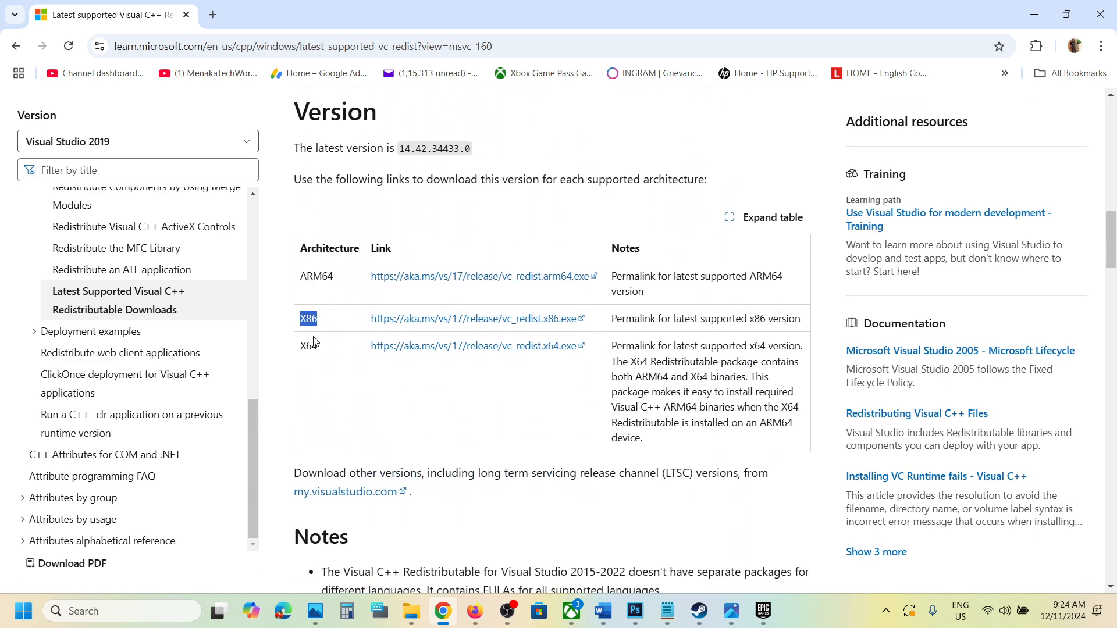
mouse_move(383, 320)
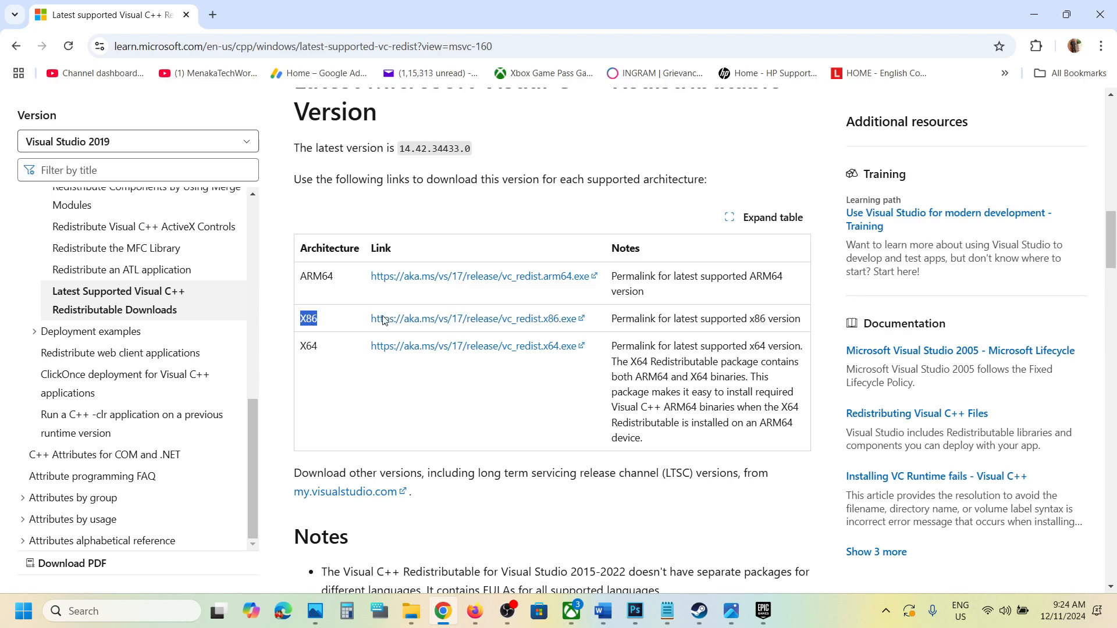
click(474, 319)
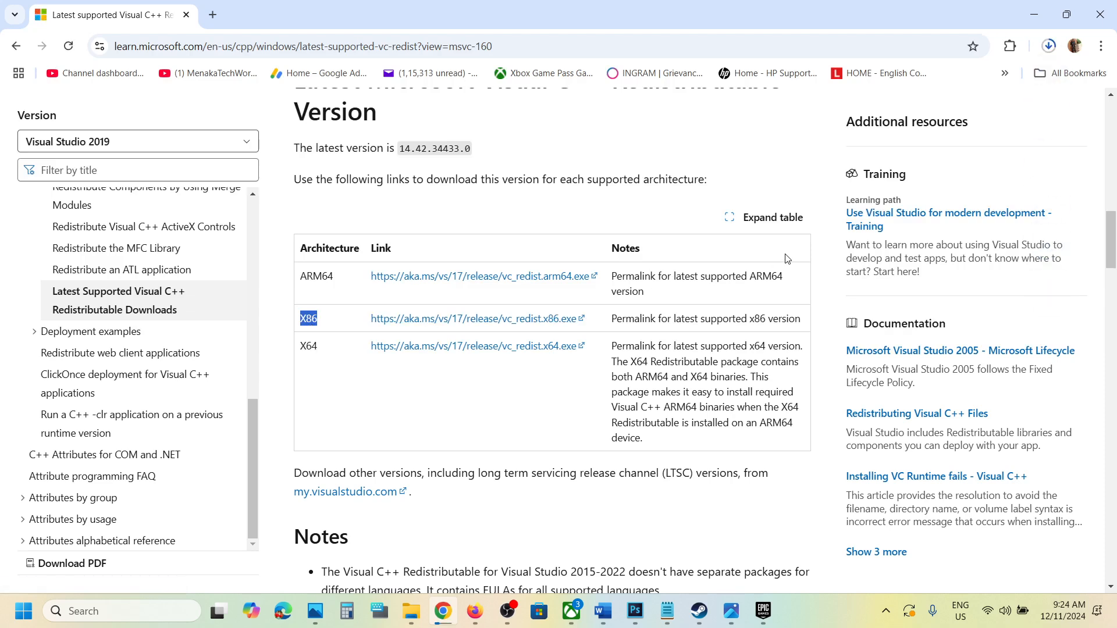
click(1048, 46)
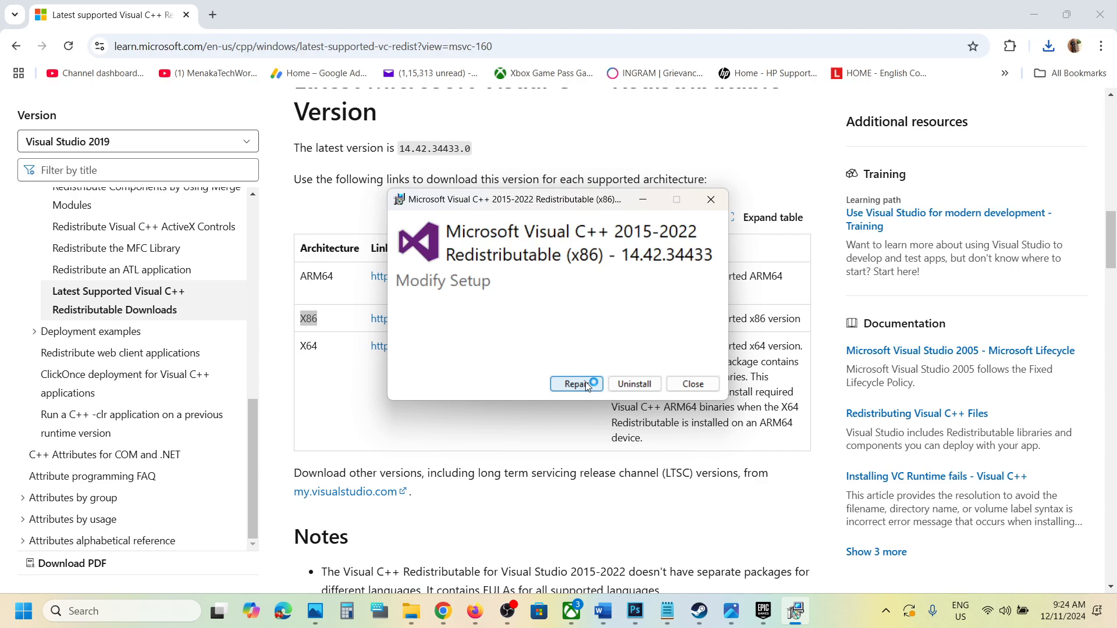
- Repair the x86 Visual C++ 2015-2022 Redistributable (14.42.34433)
click(575, 383)
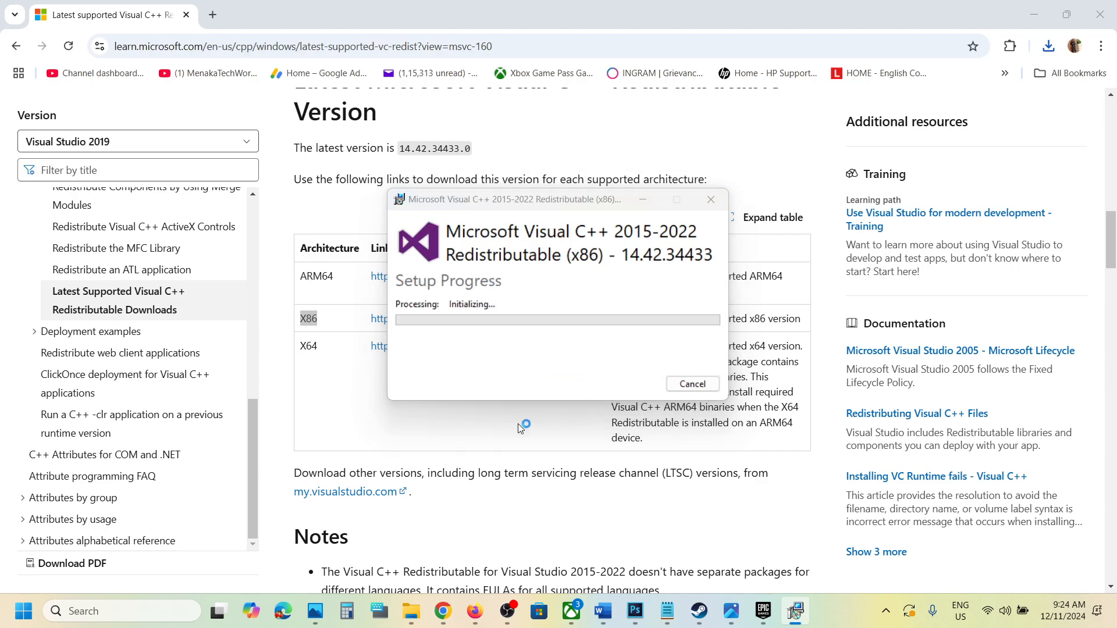
click(691, 383)
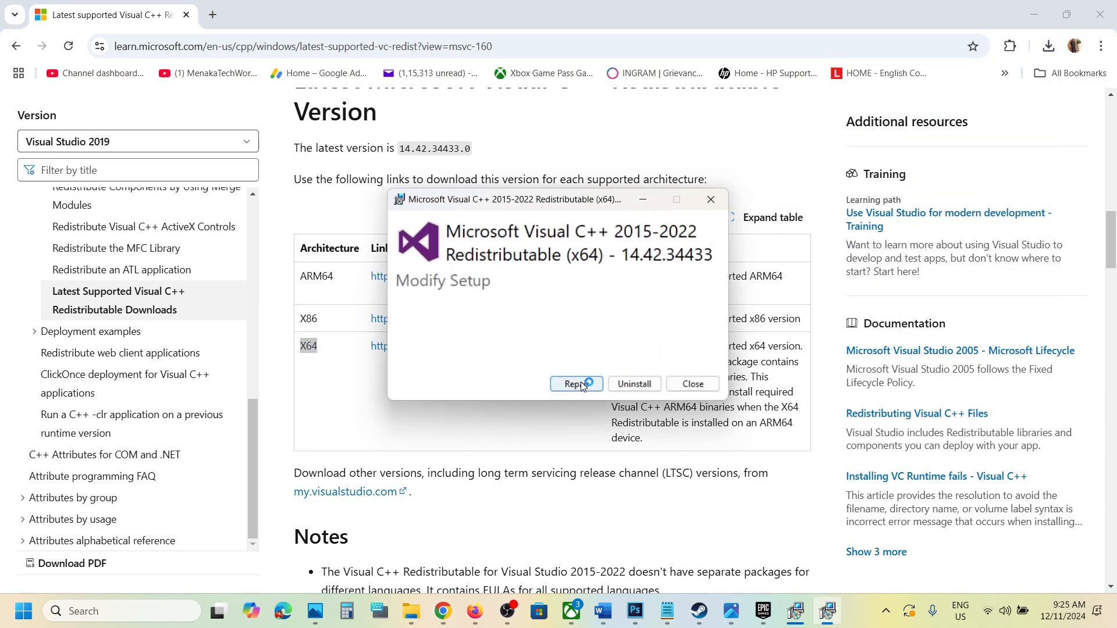
- Repair the x64 Visual C++ 2015-2022 Redistributable (14.42.34433) and finish setup
click(576, 383)
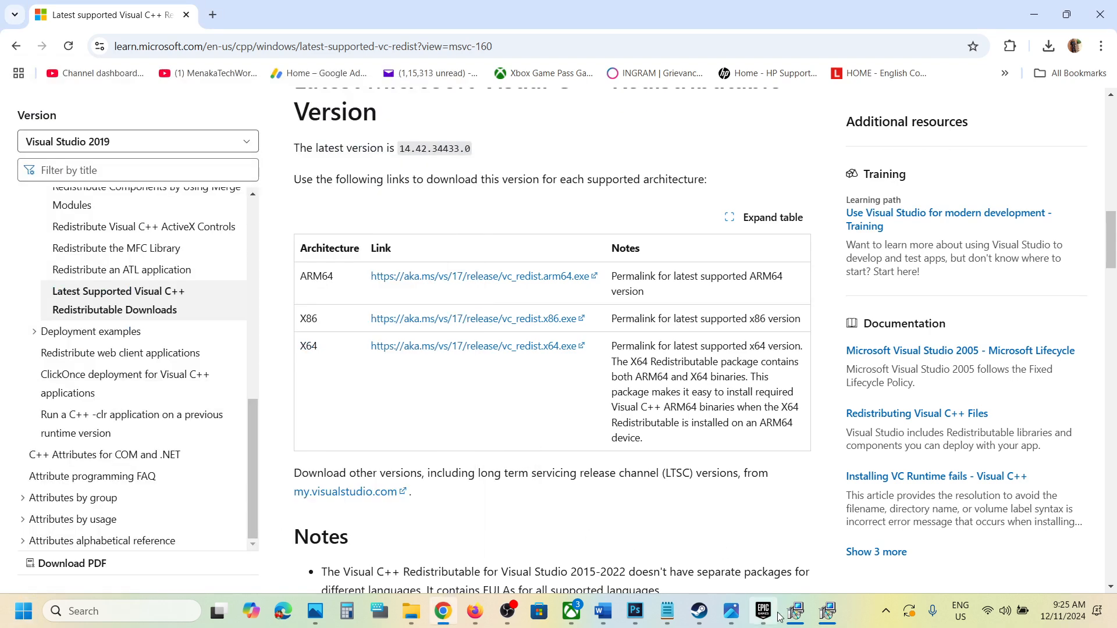
- Launch Infinity Nikki from the Epic Games library so it shows Running
click(763, 611)
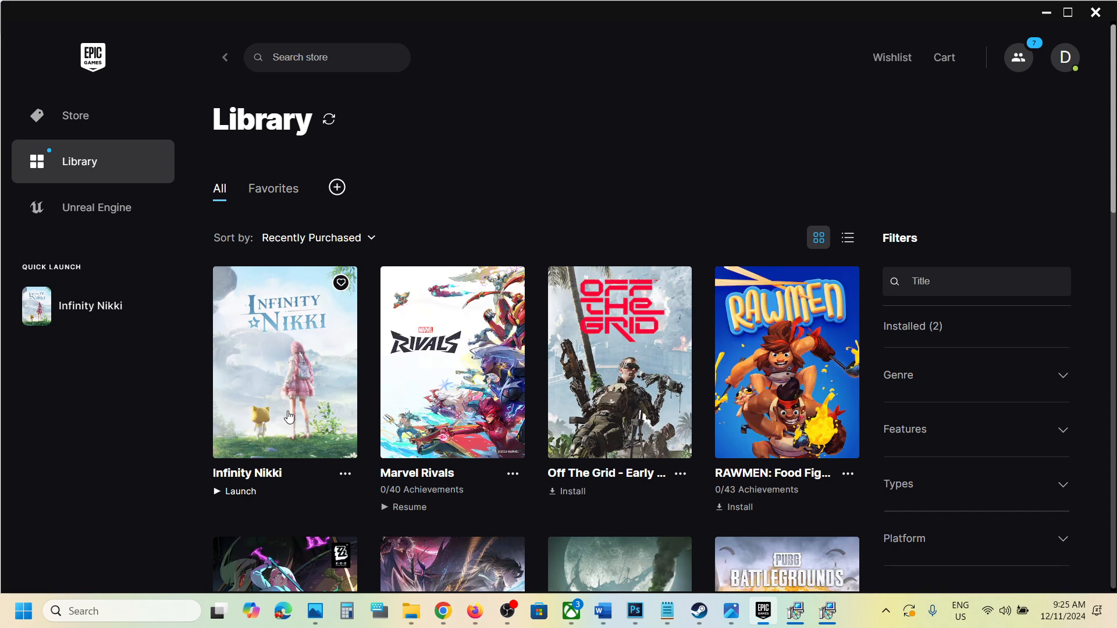
click(238, 491)
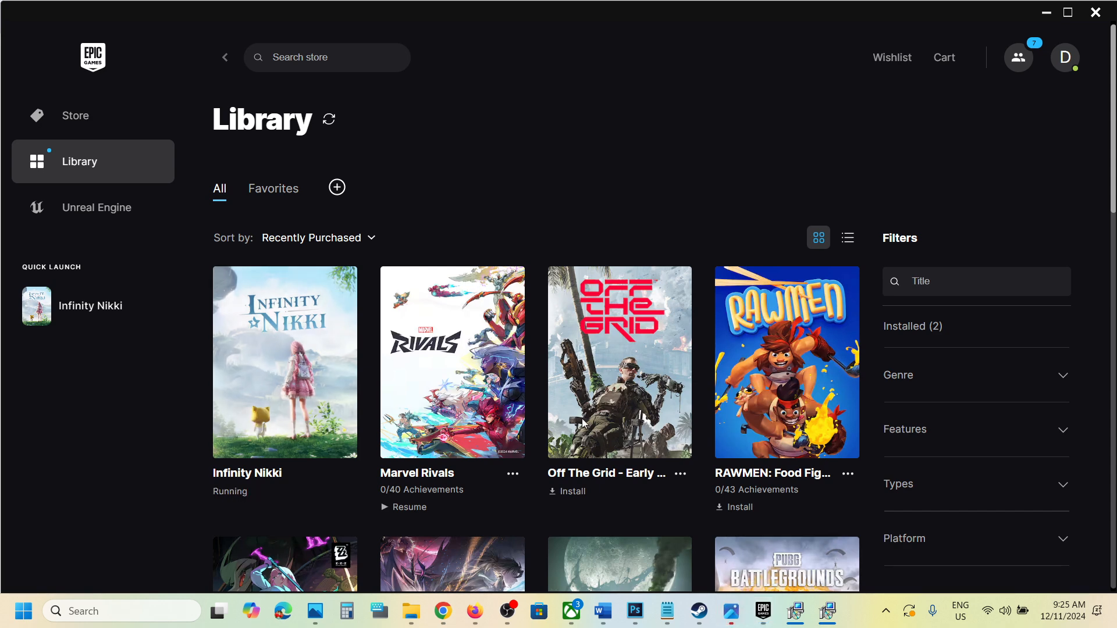